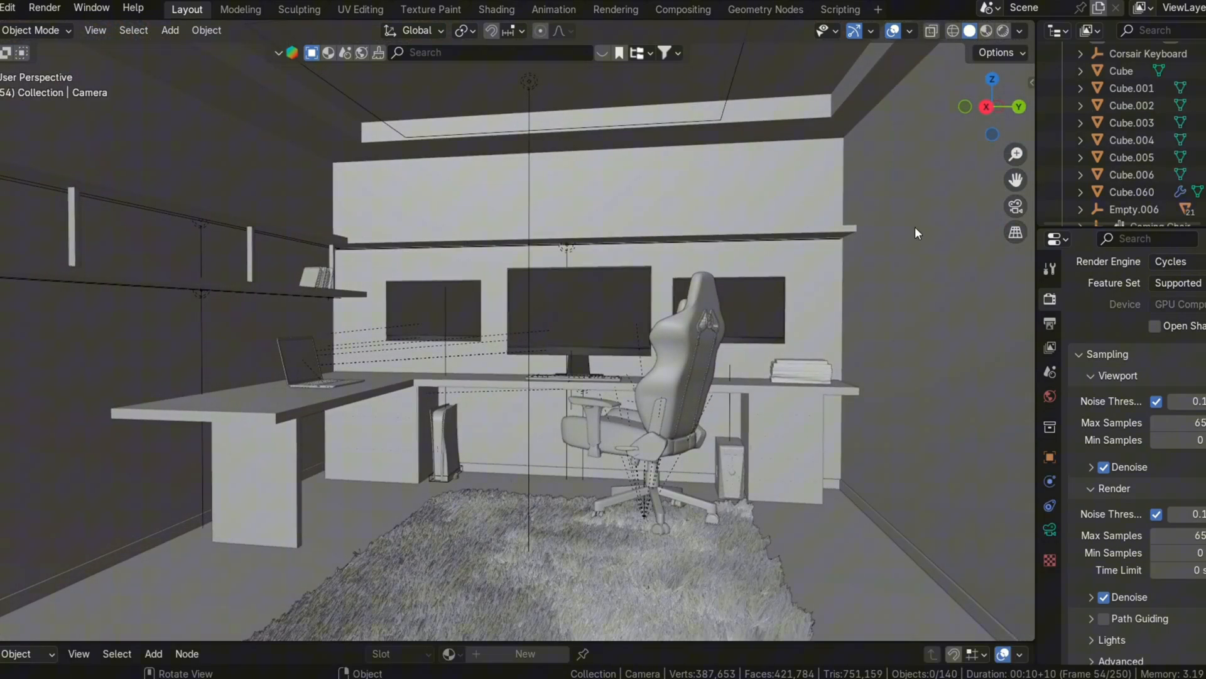
Start a new General file so the splash shows over the default camera, cube and light scene
click(982, 30)
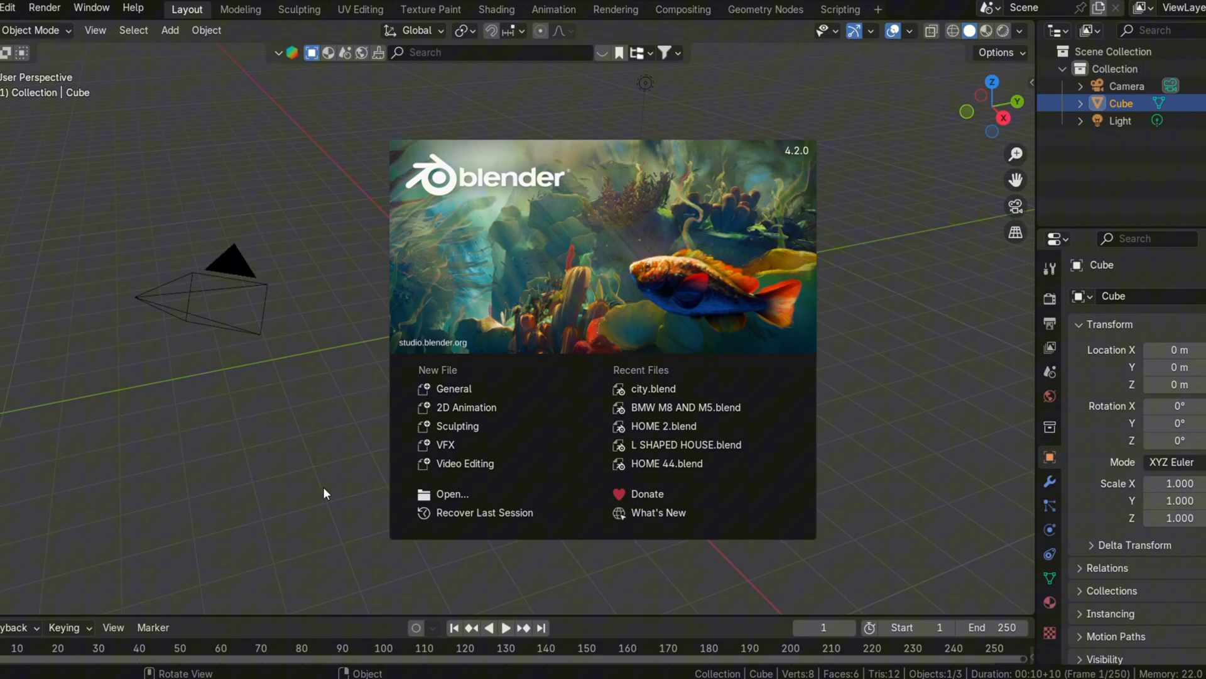
Dismiss the splash and leave only the default cube, with camera and light removed and no material
click(323, 493)
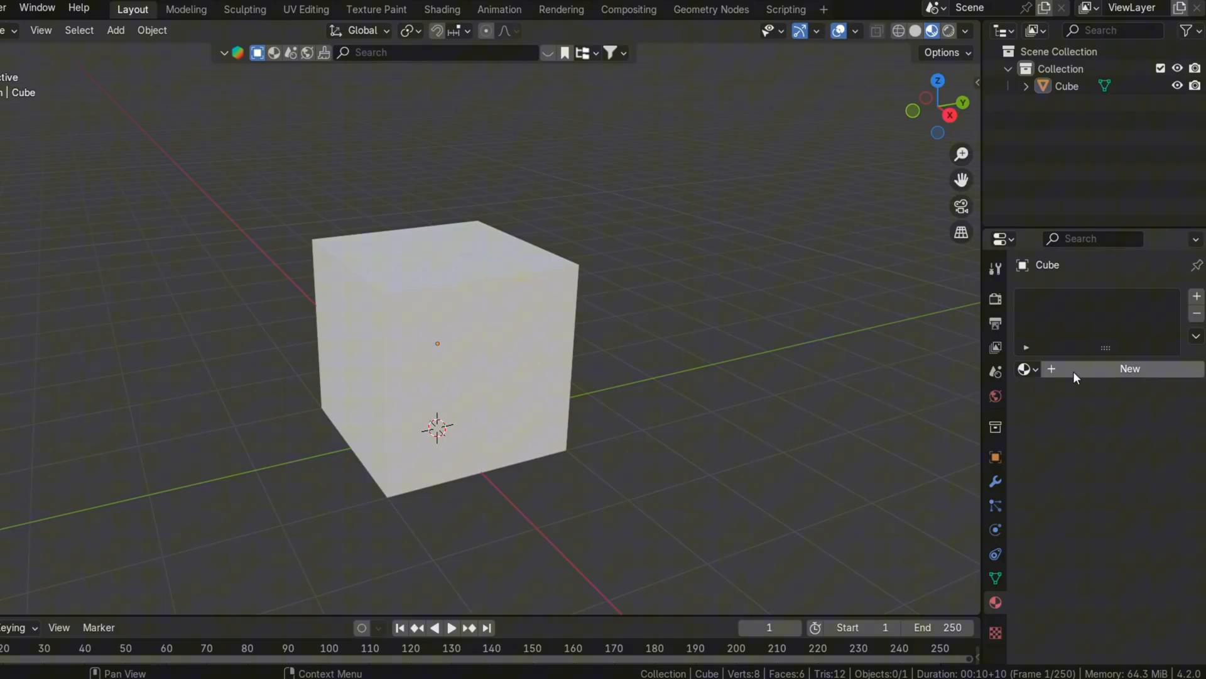
click(1129, 368)
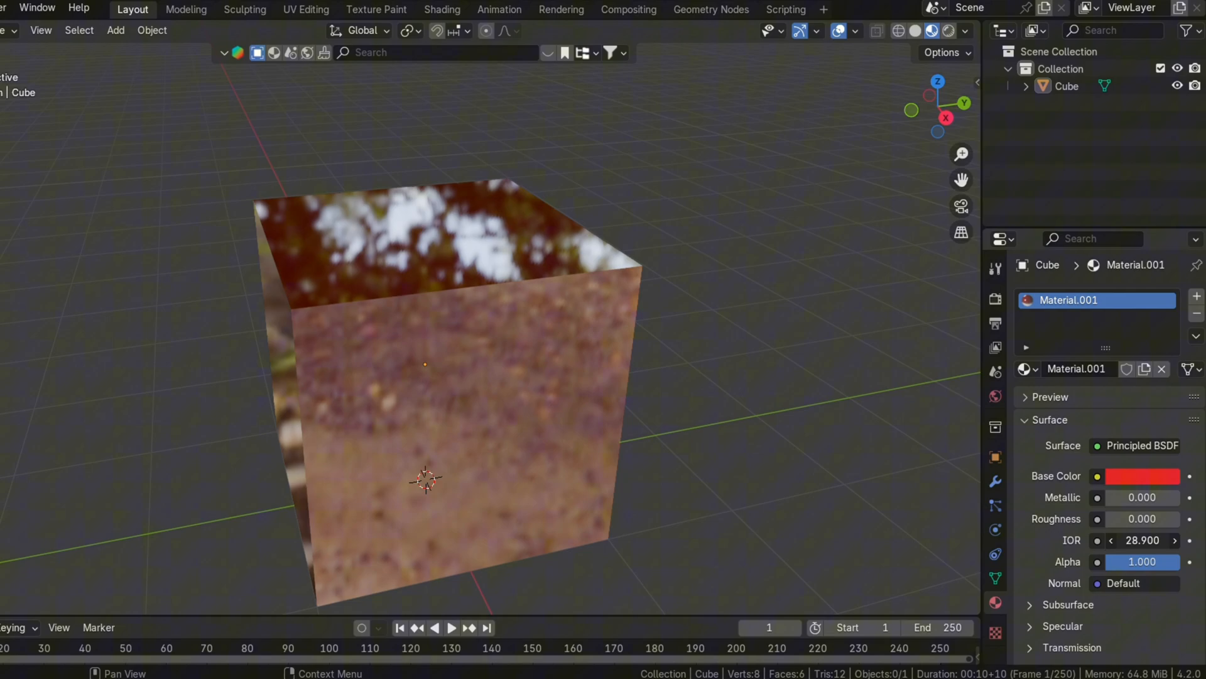
click(392, 30)
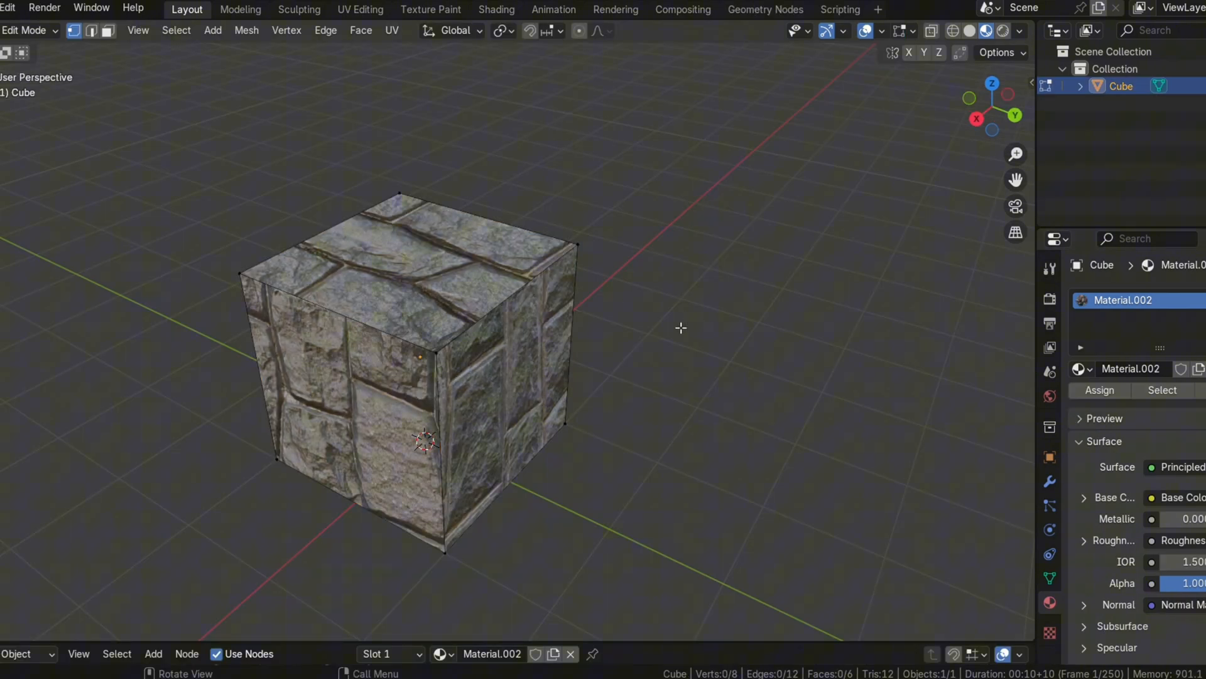
key(Tab)
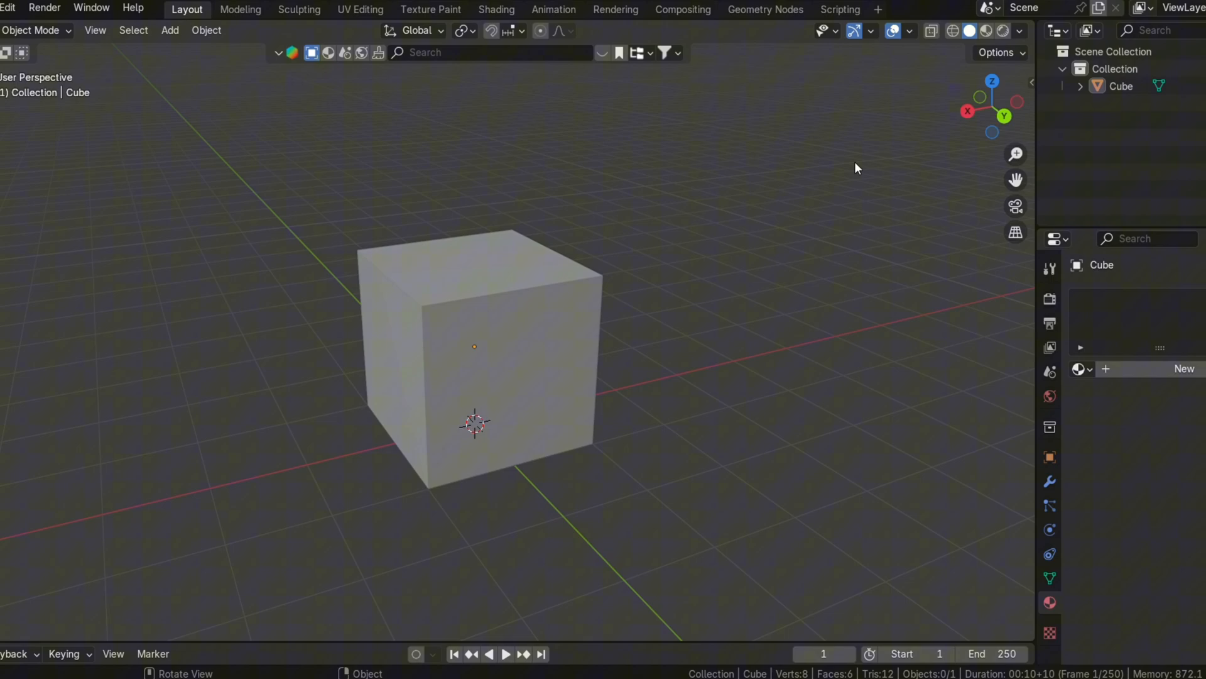
Create Material.004 with an orange base colour and raised Metallic and Roughness
click(986, 30)
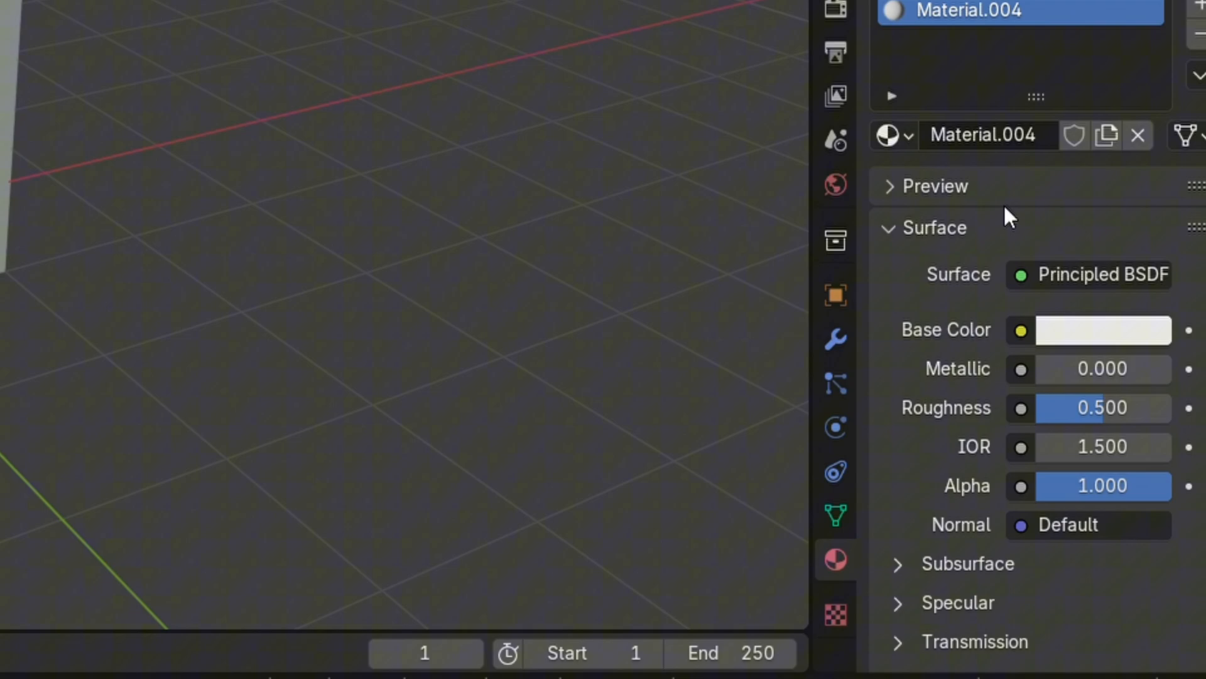
mouse_move(1101, 407)
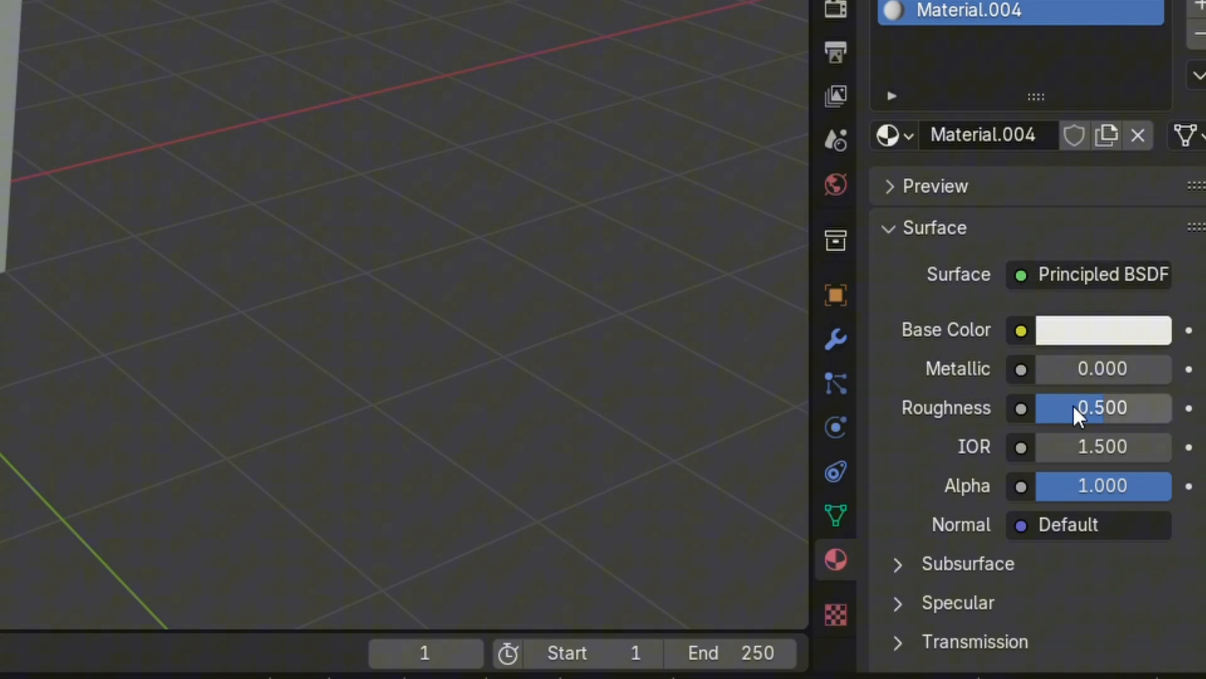
mouse_move(1072, 329)
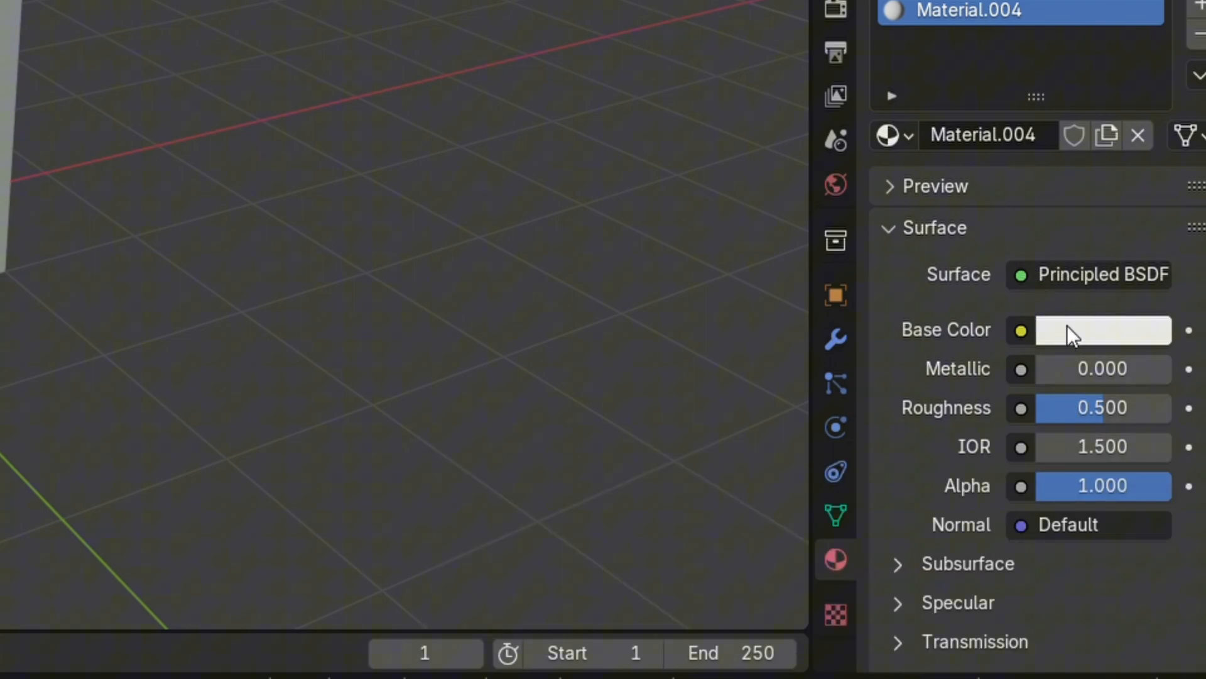
click(1102, 329)
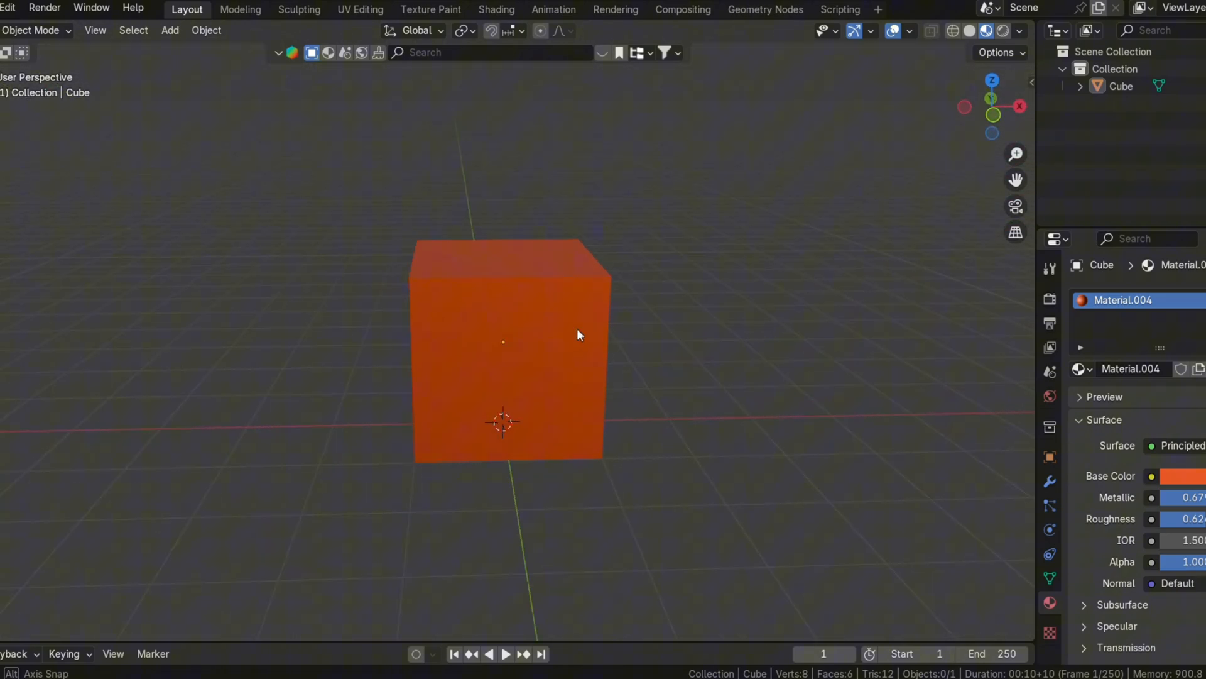
Smart UV Project the cube's faces in Edit Mode, then return it to a plain grey cube without material
key(Tab)
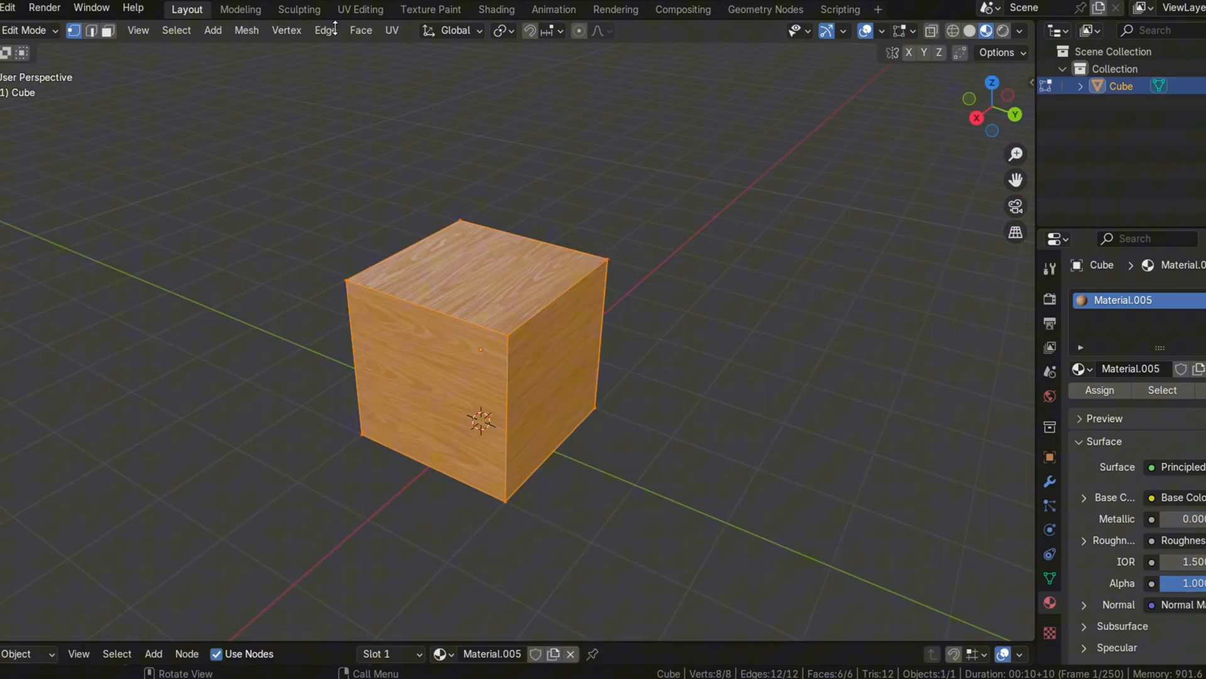
click(392, 30)
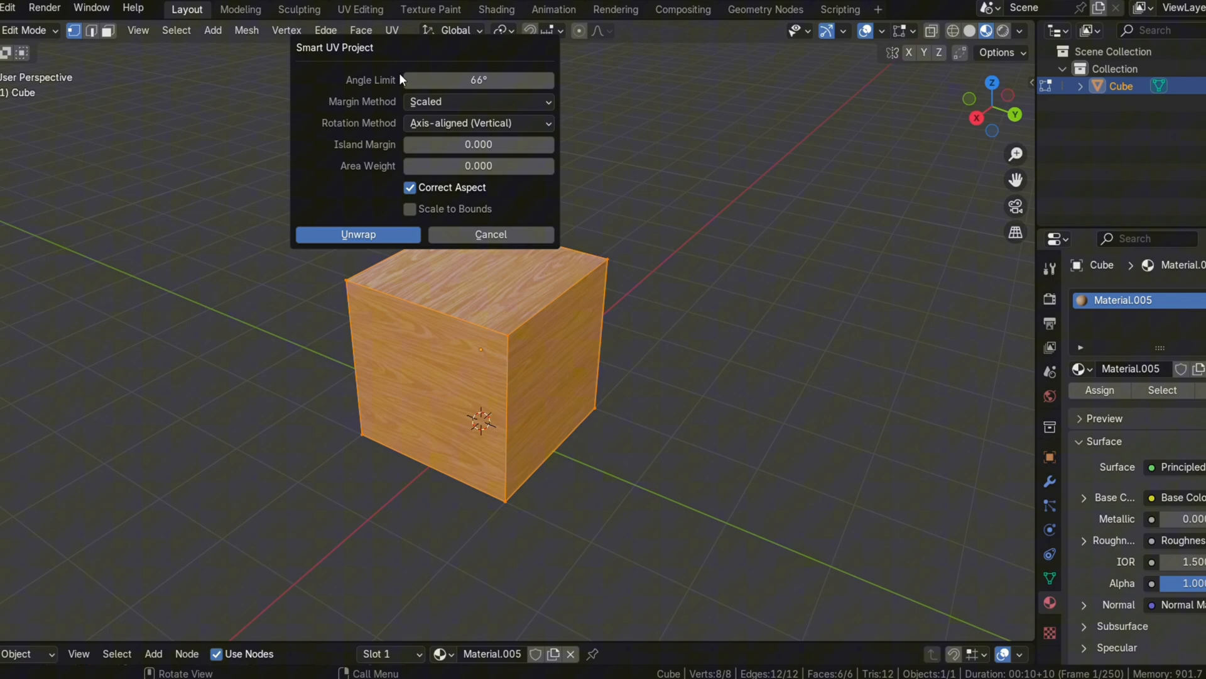
click(359, 234)
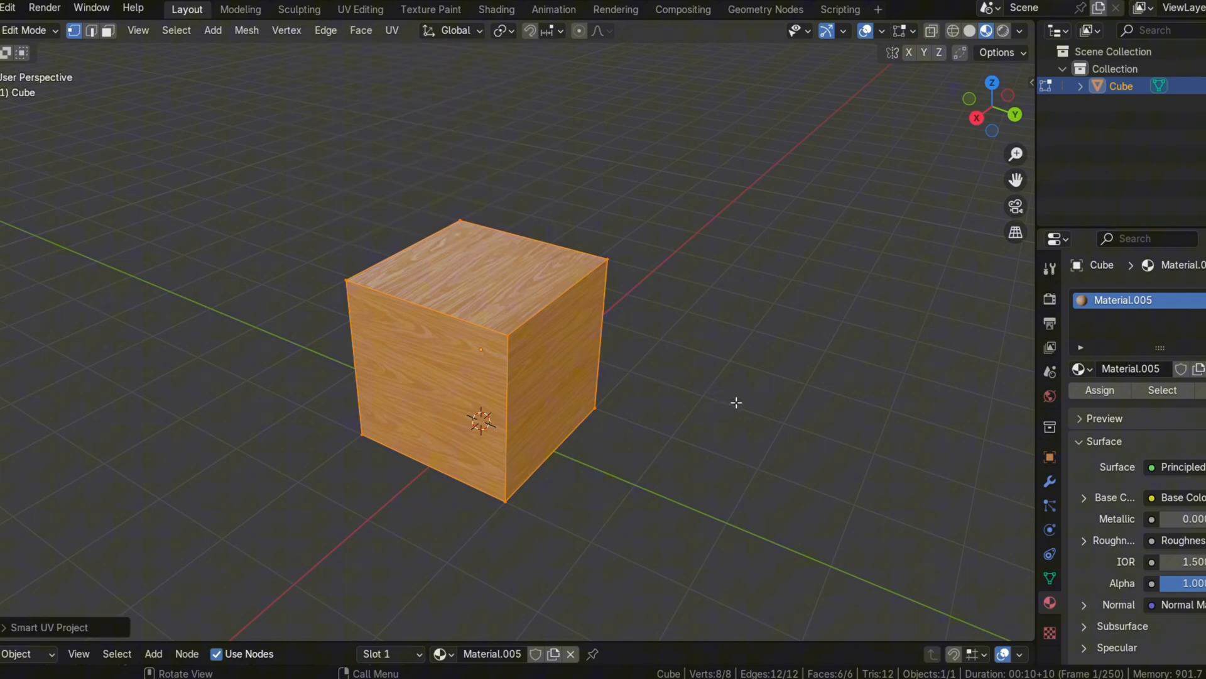
key(Tab)
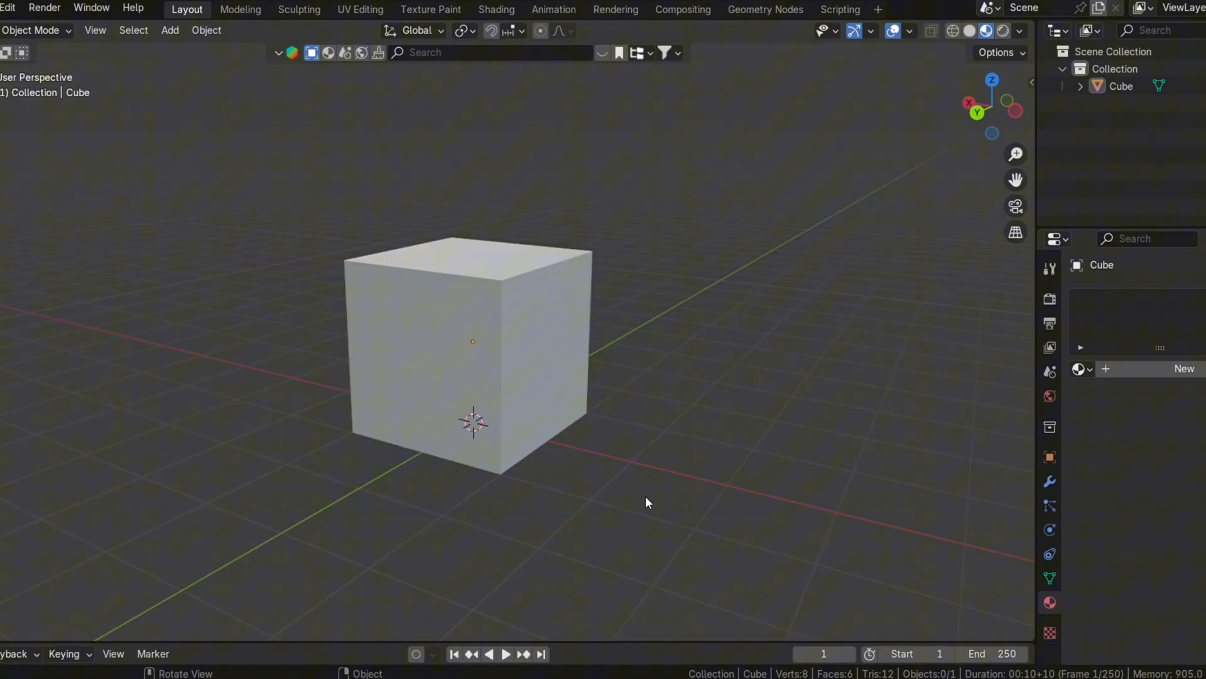
mouse_move(1048, 608)
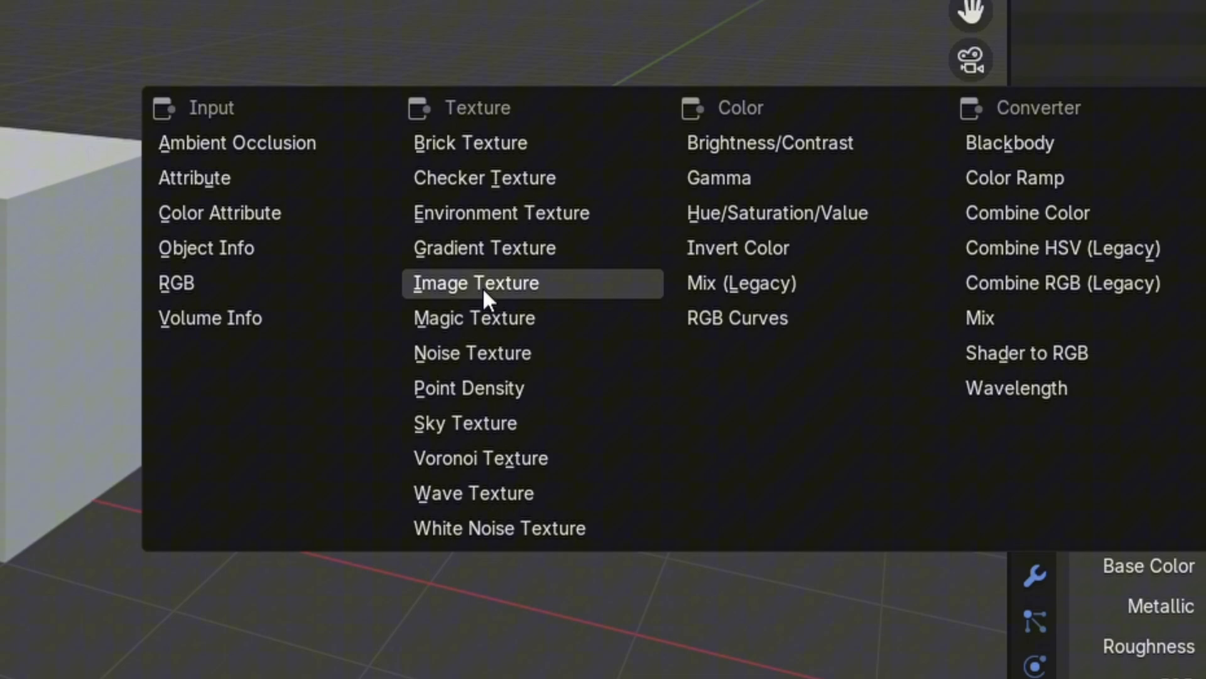
Set the material's Base Color to an Image Texture node for WOOD.jpg
click(475, 283)
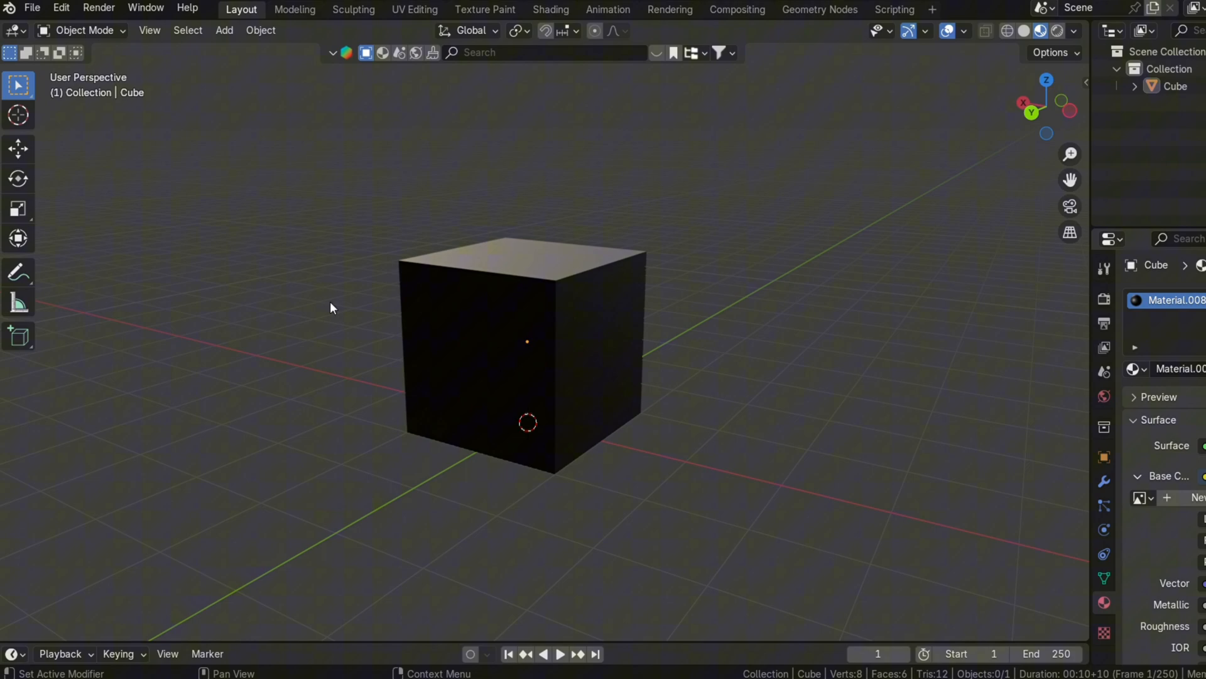
mouse_move(922, 545)
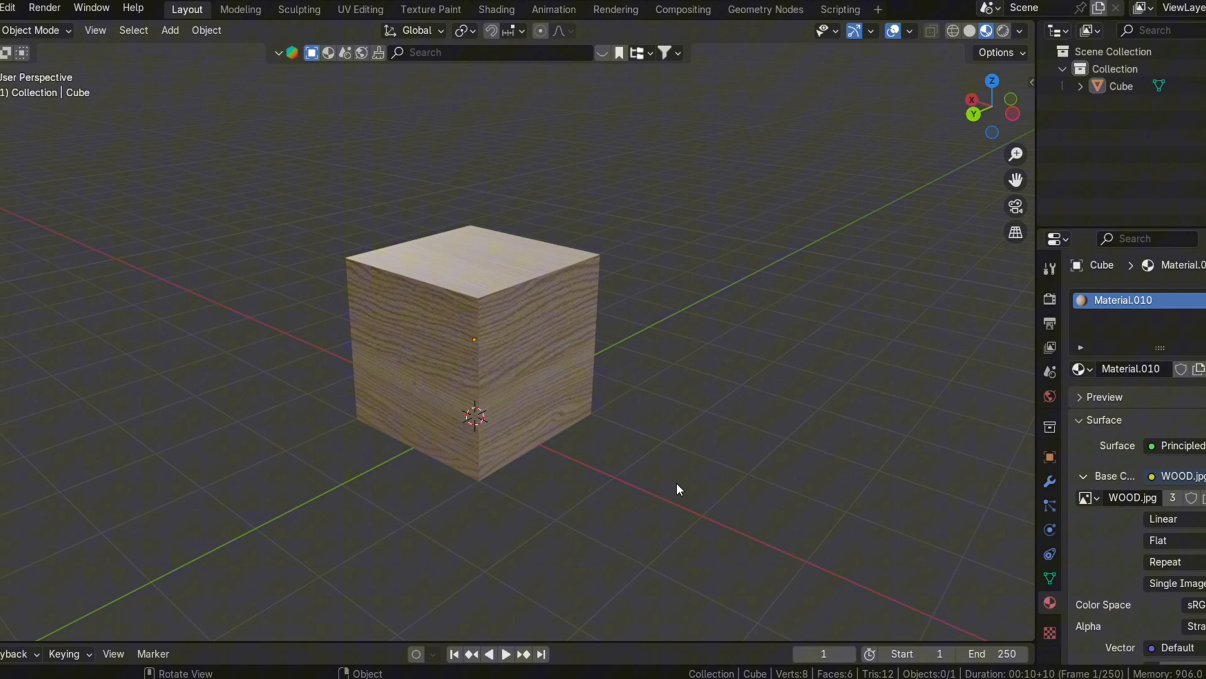
mouse_move(707, 563)
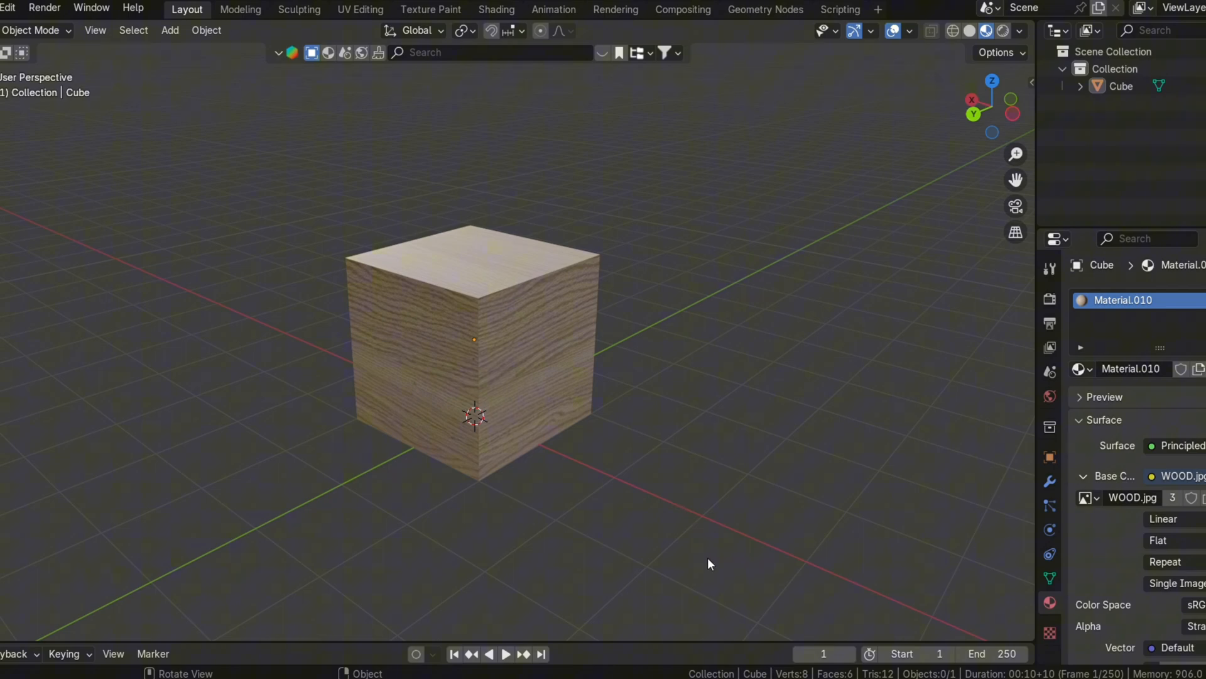
mouse_move(536, 352)
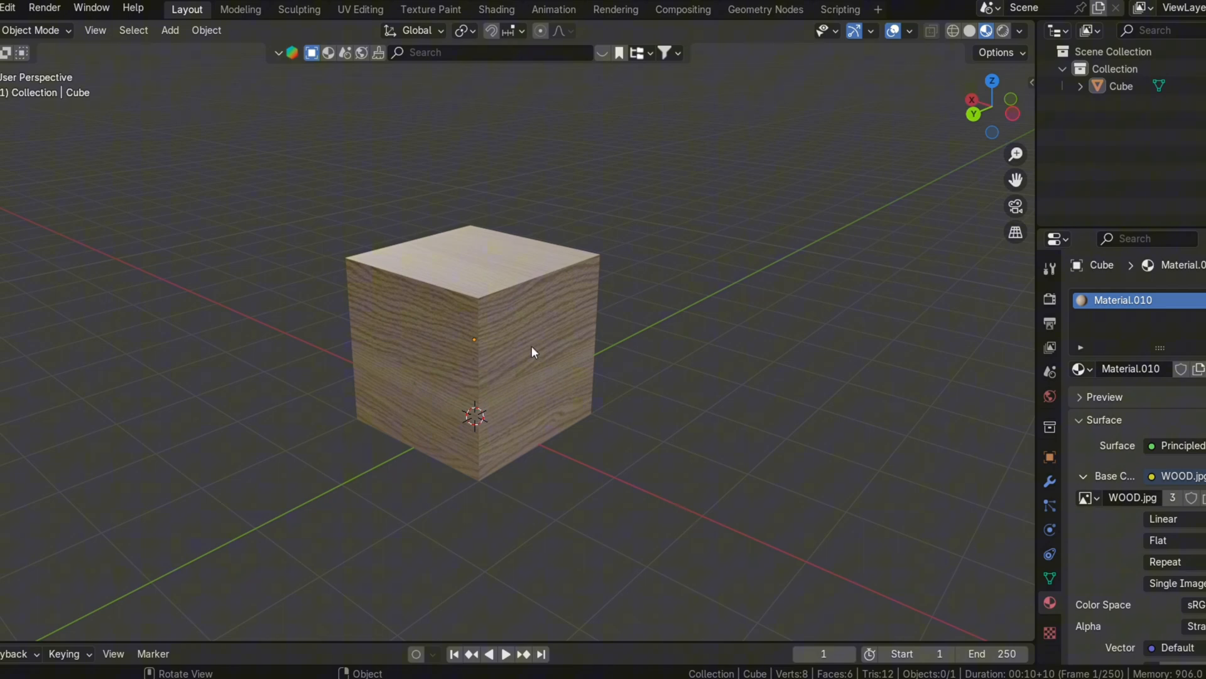
mouse_move(707, 563)
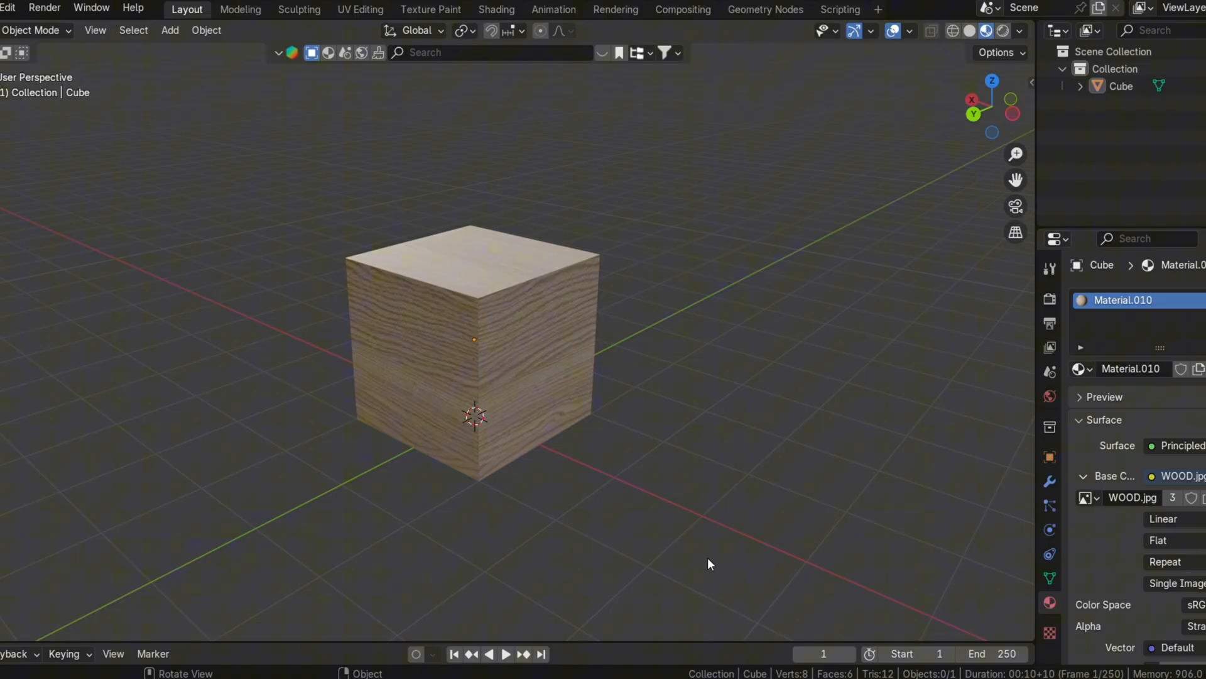
Select all of the wood-textured cube's geometry and unwrap it with Smart UV Project
click(534, 352)
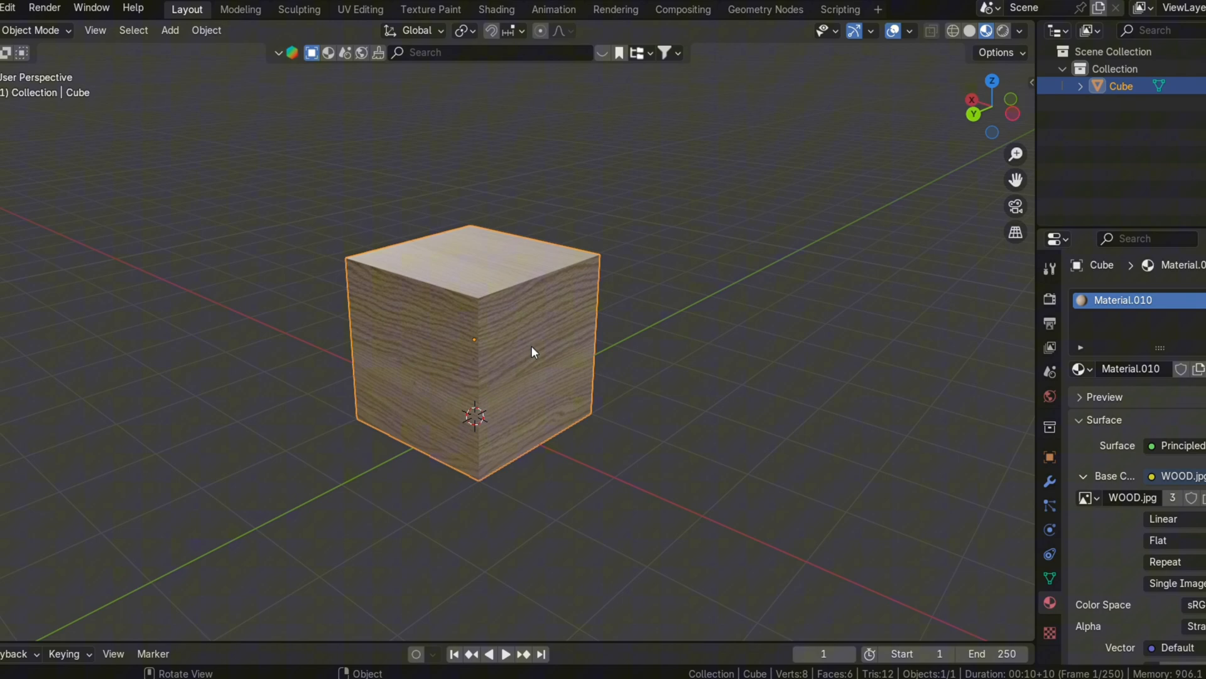
key(Tab)
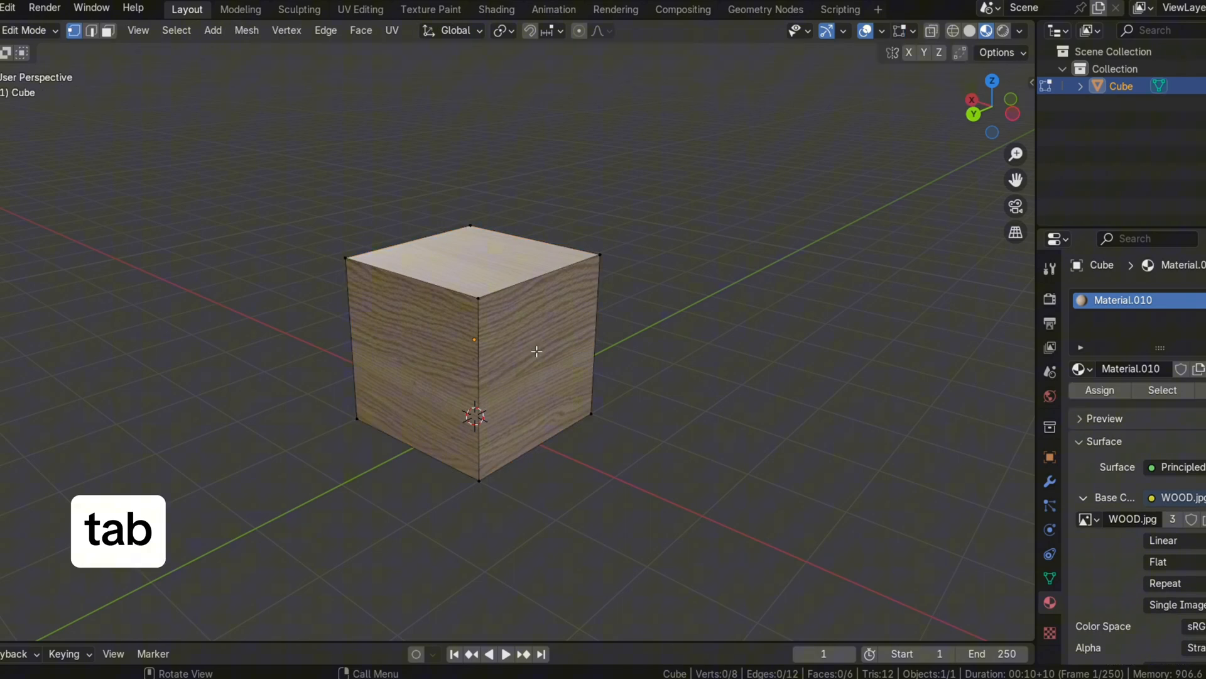
key(tab)
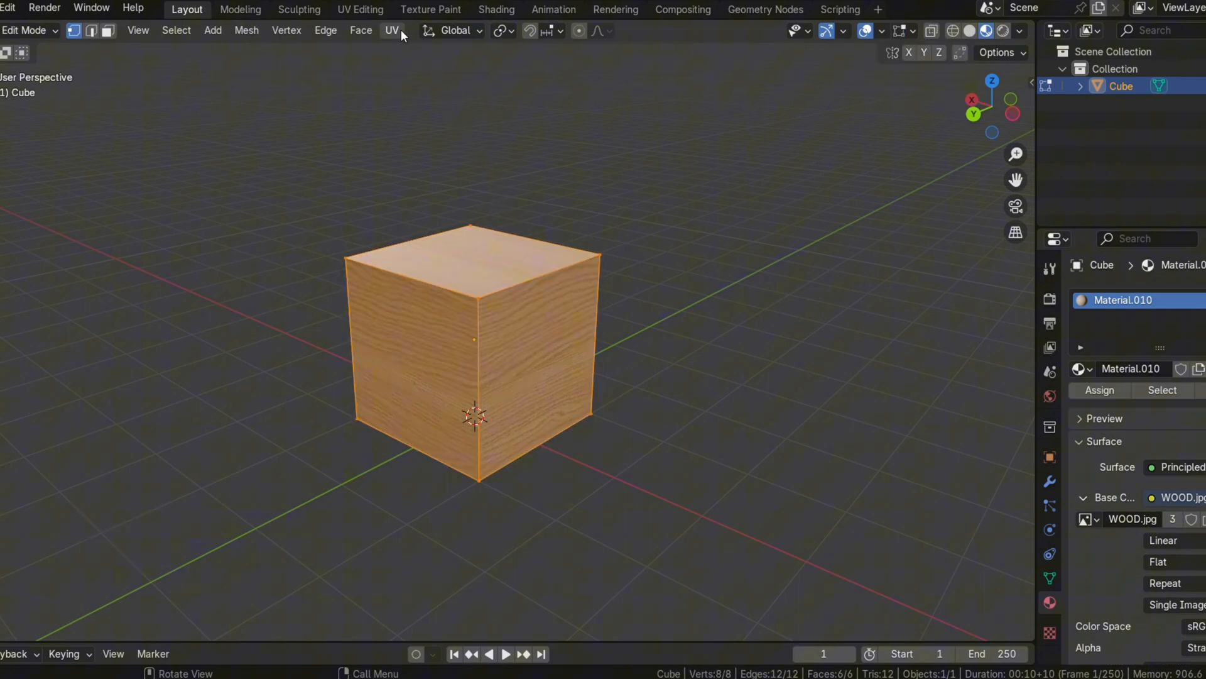
click(392, 30)
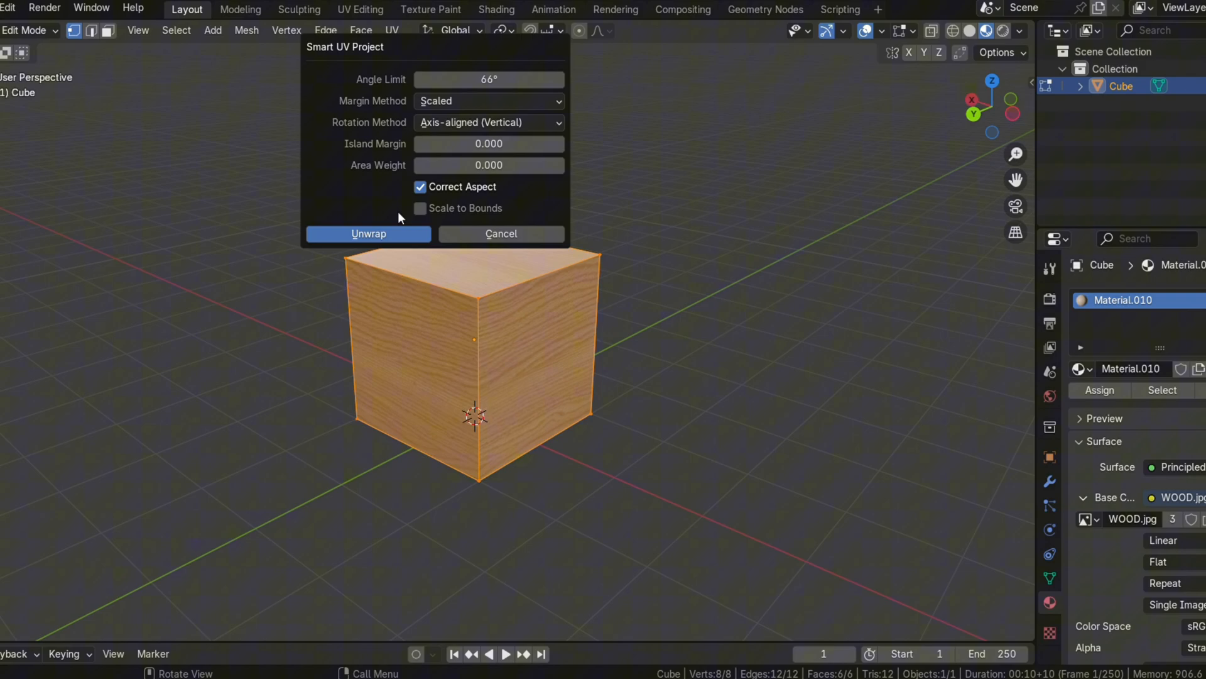
click(368, 234)
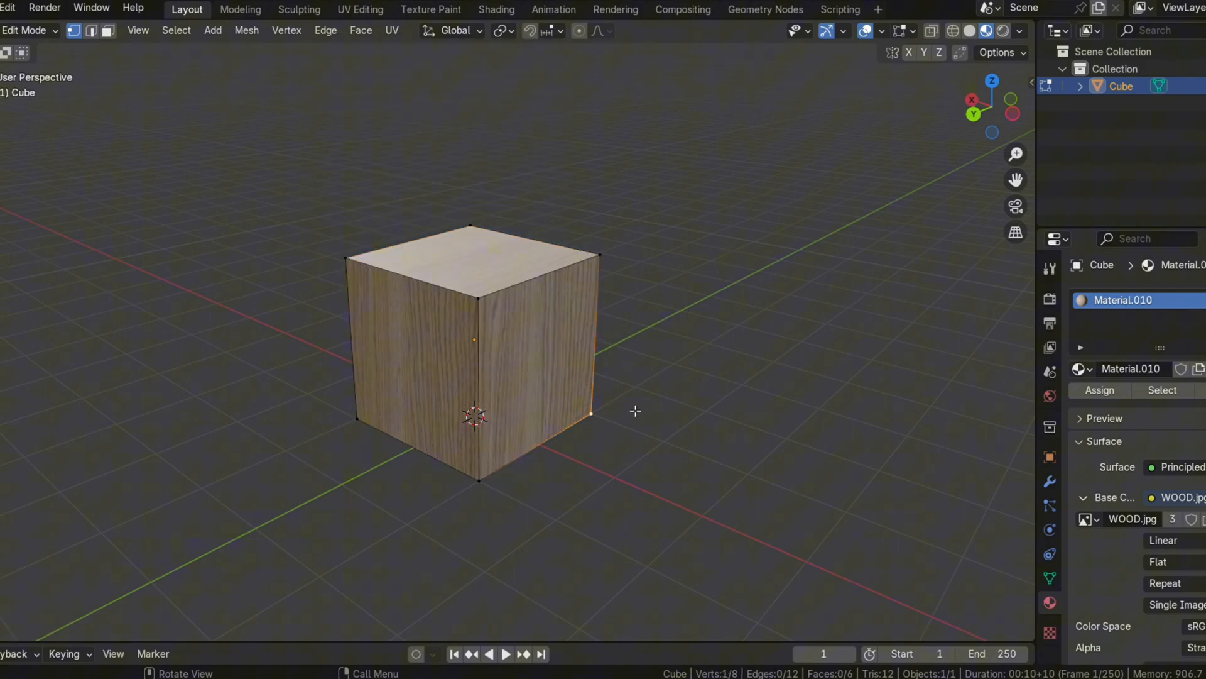
key(Tab)
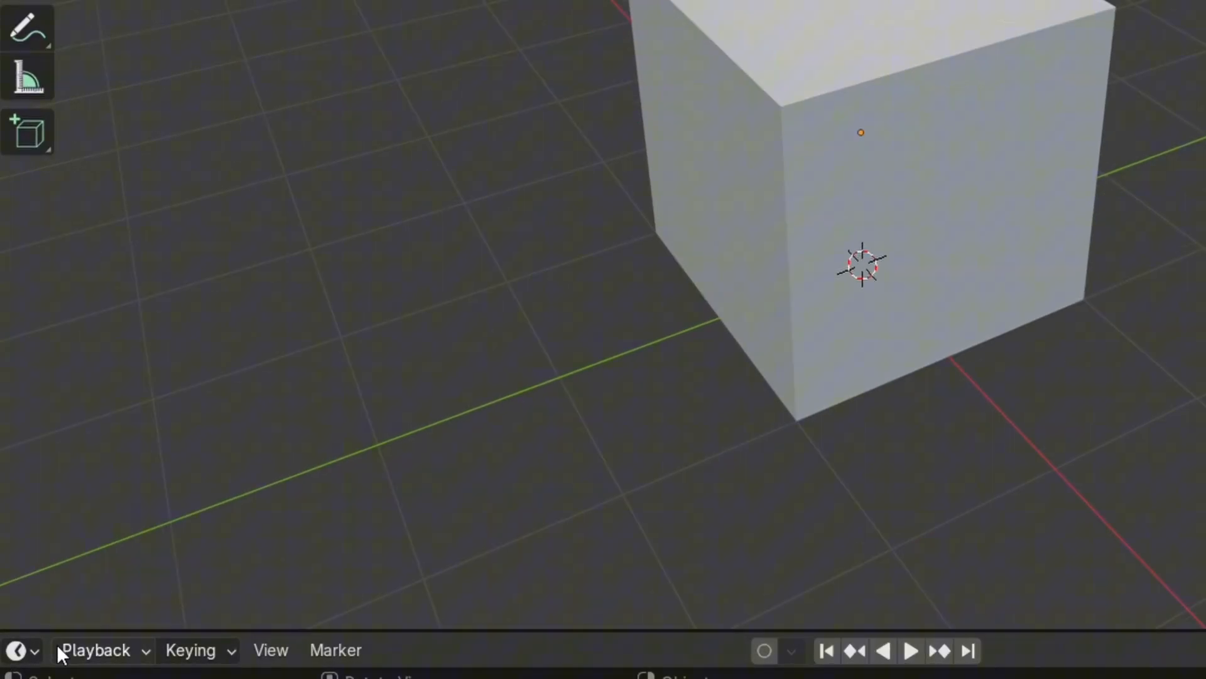
In the Shader Editor create Material.012, light blue with Metallic 0.058 and Roughness 0.809
click(17, 650)
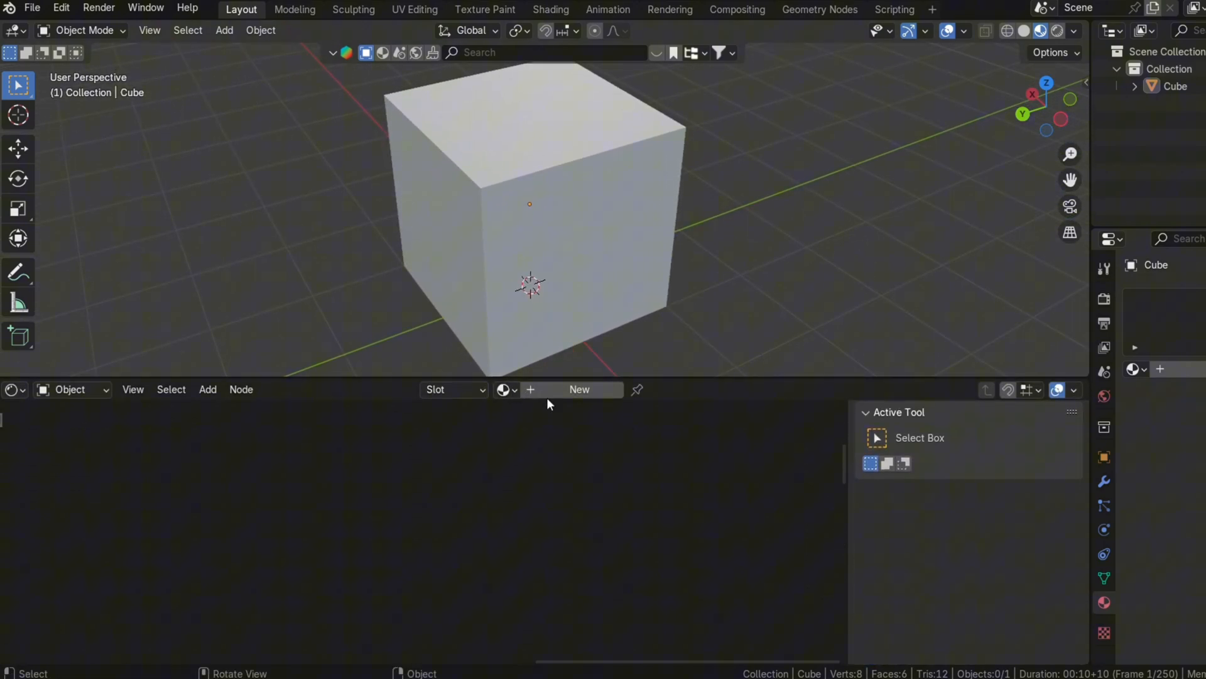
click(579, 390)
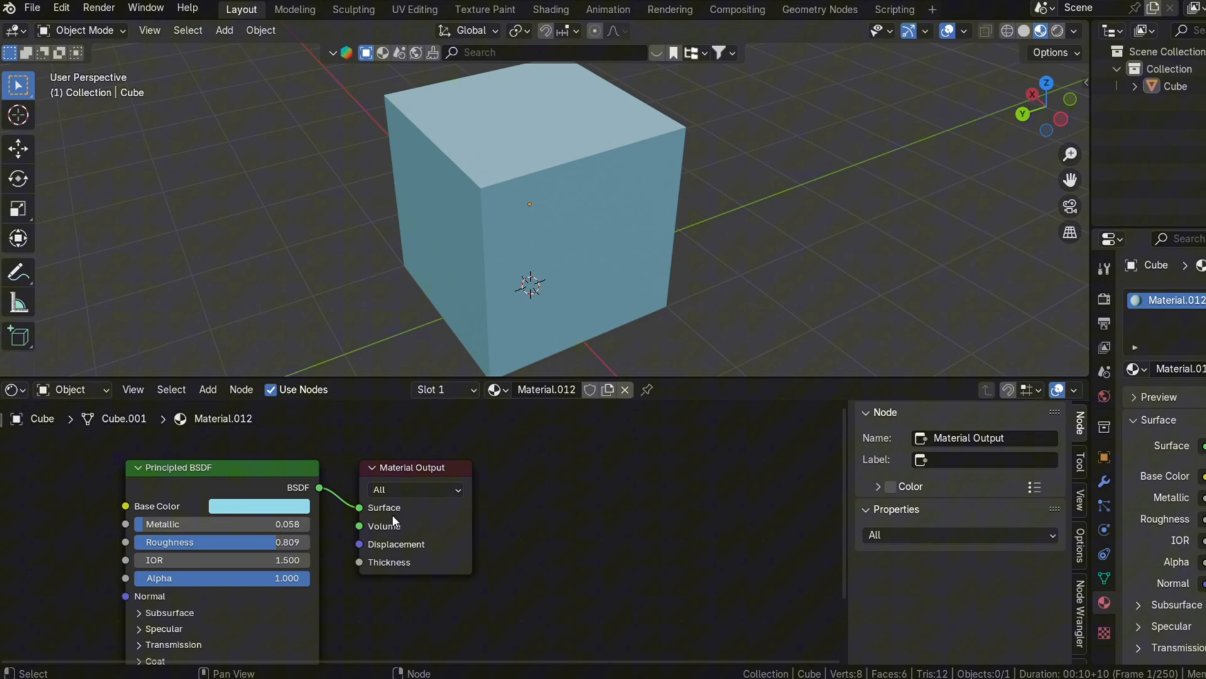
scroll(up, 3)
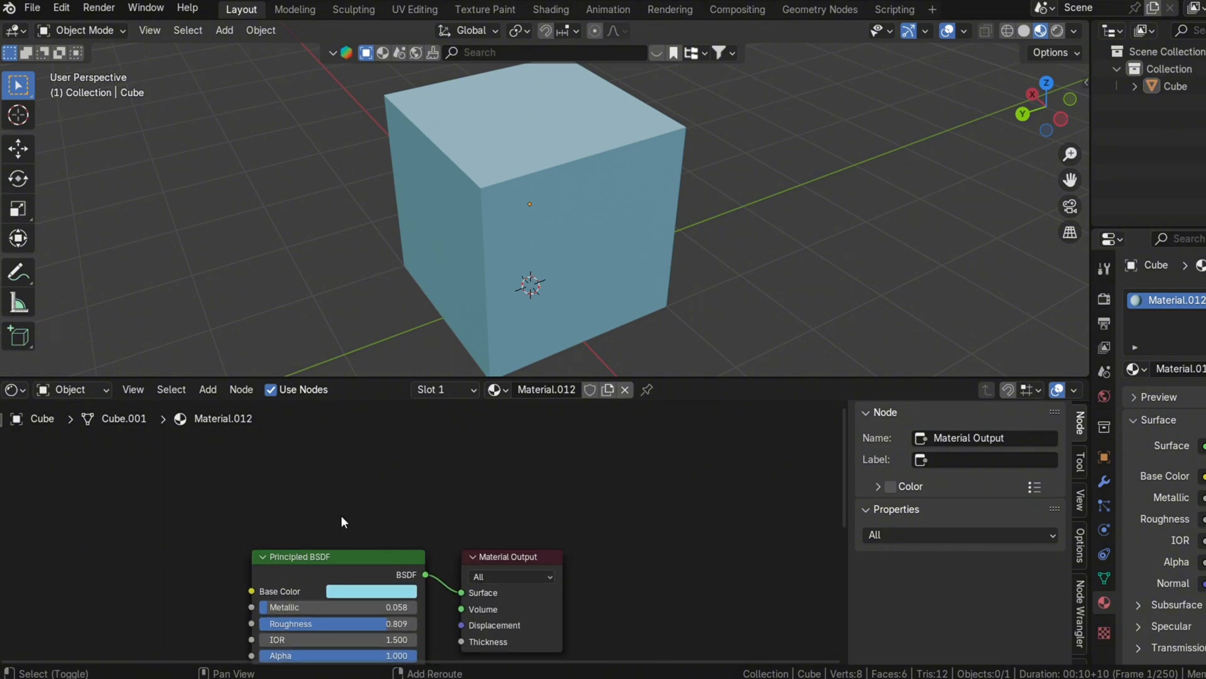
Add a Bump node to the material tree via the node search
text(BUMP)
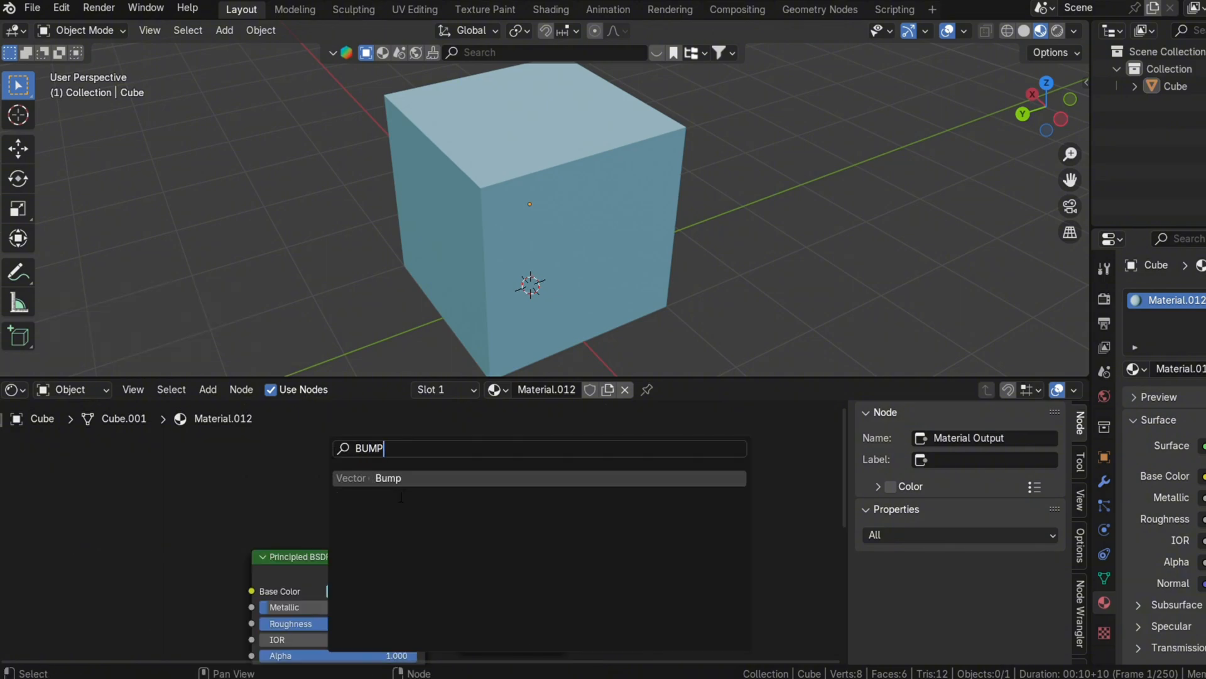
click(388, 477)
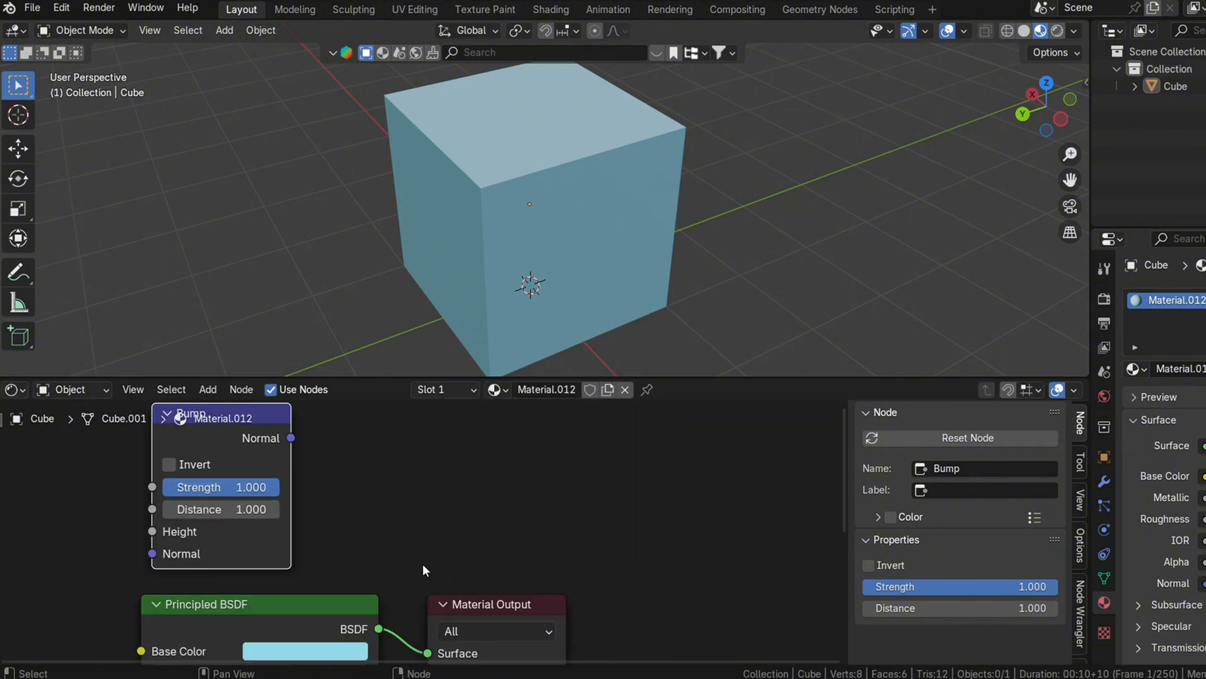
Add a Mix Shader node from the Shader menu and place it in the tree
click(207, 388)
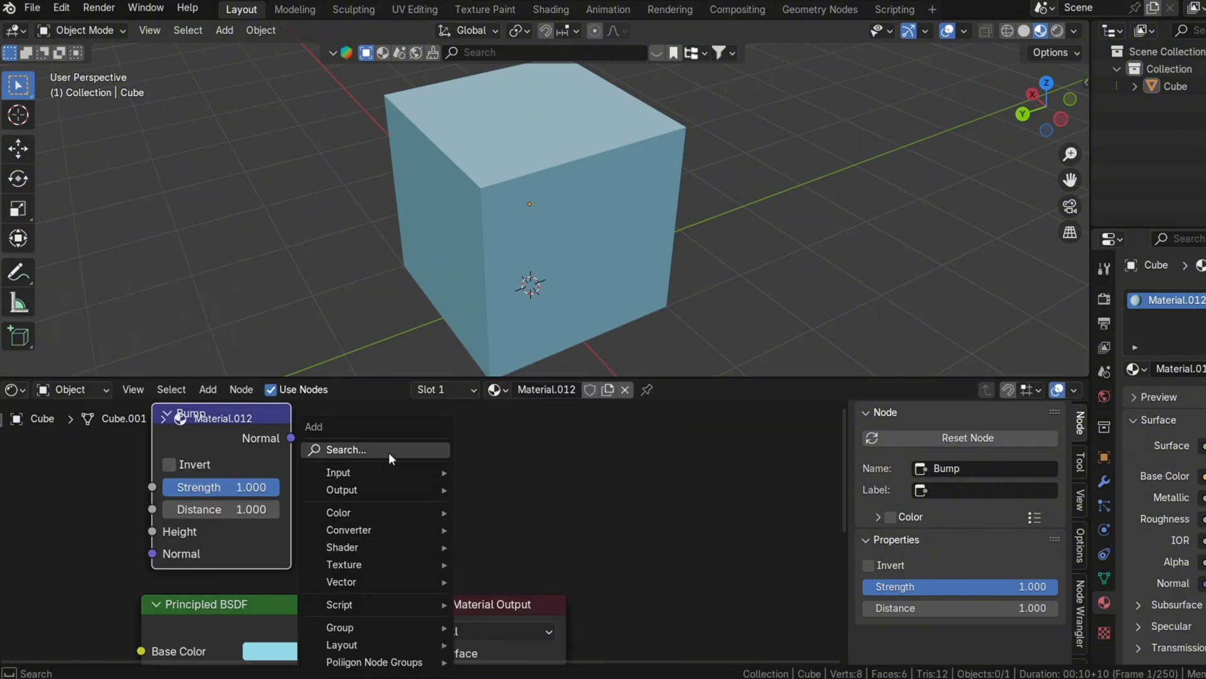
click(342, 547)
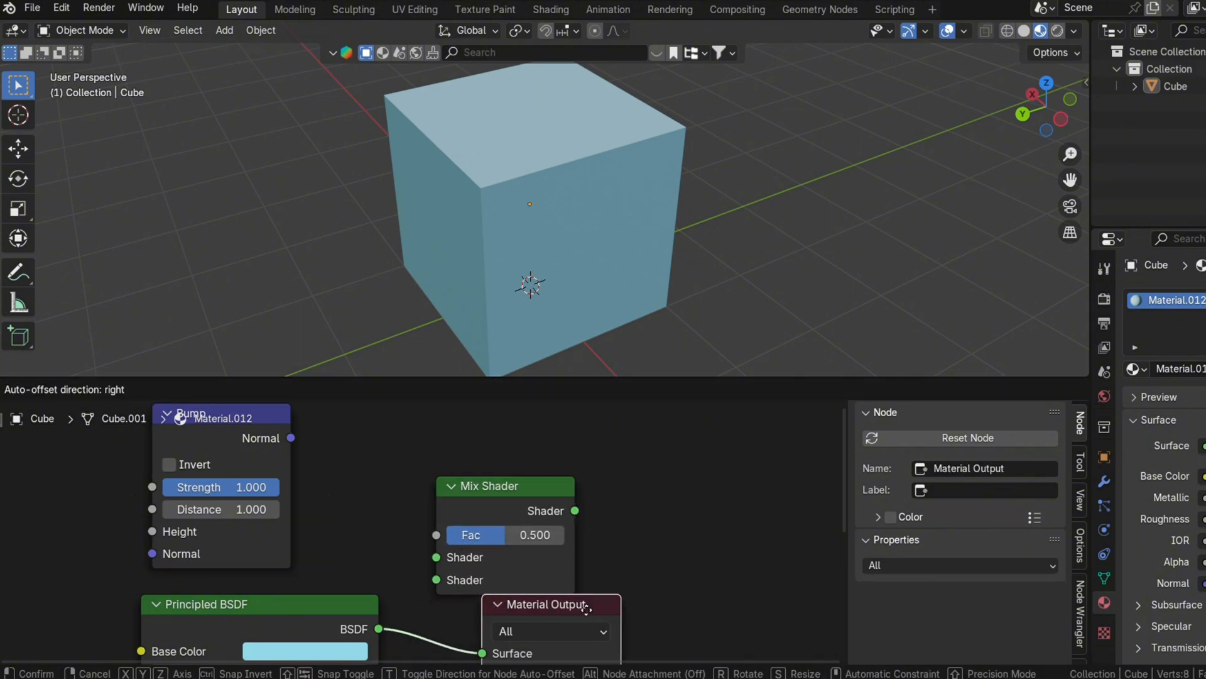
click(490, 485)
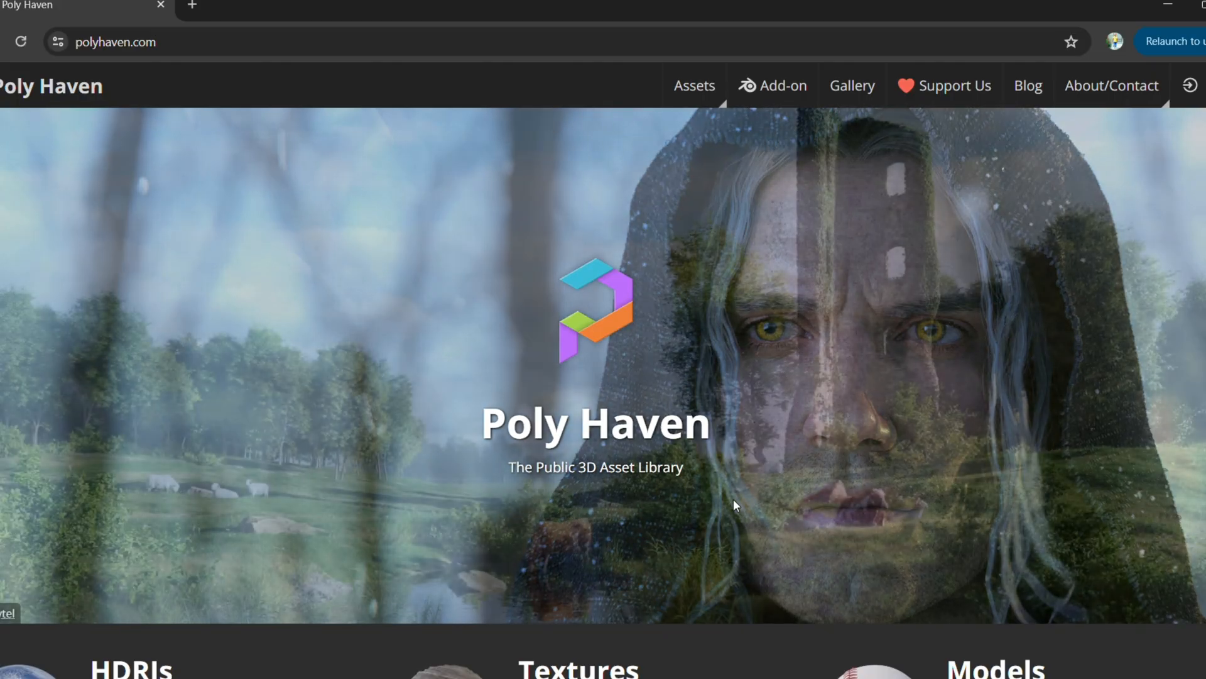
Go from the Poly Haven home page to its free Browse Textures collection
scroll(down, 3)
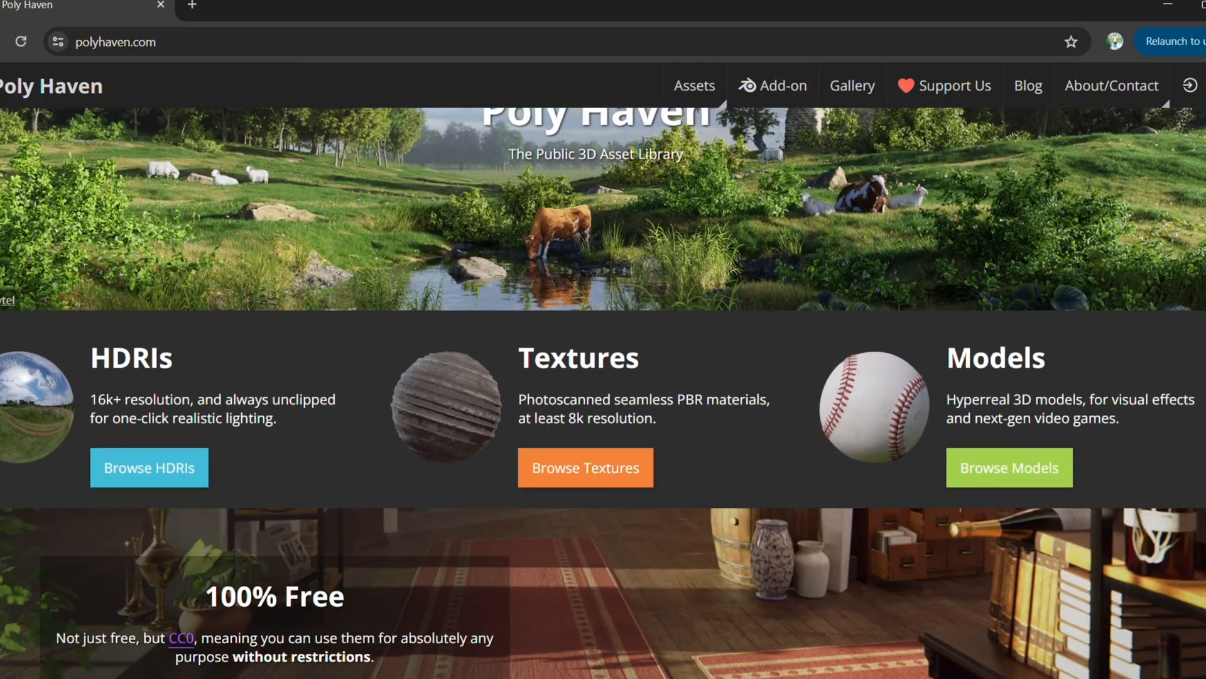
click(584, 468)
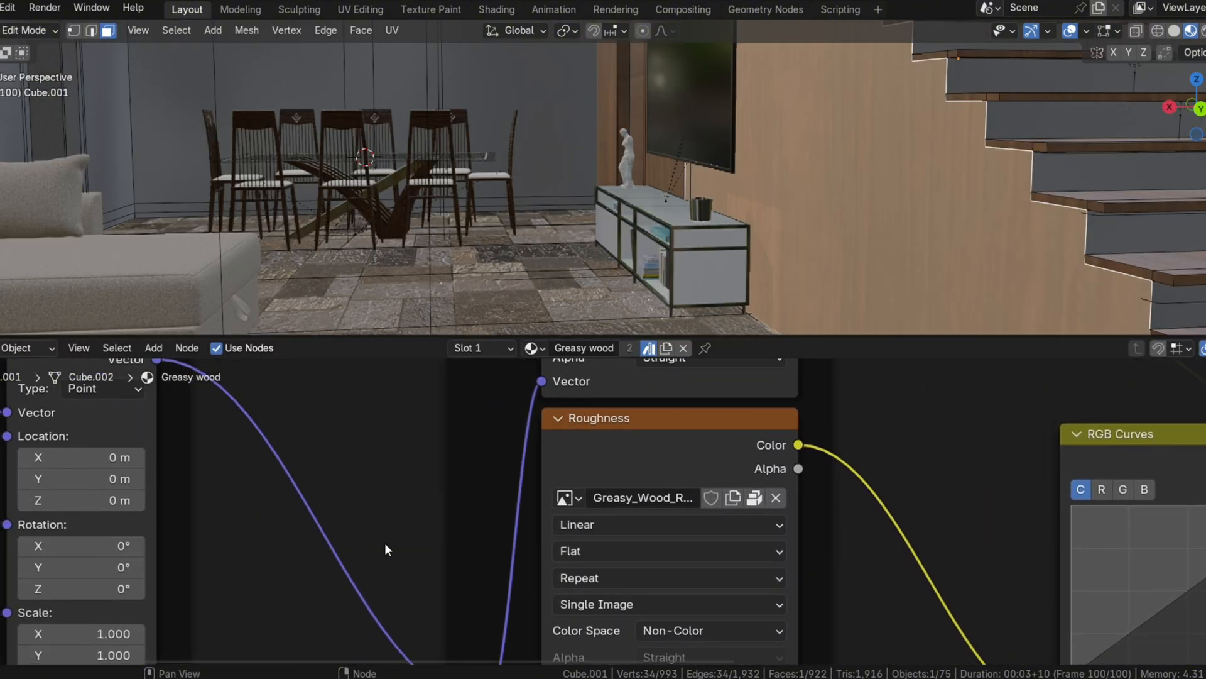
Show the finished desk room in Rendered viewport shading with Cycles lighting
scroll(down, 3)
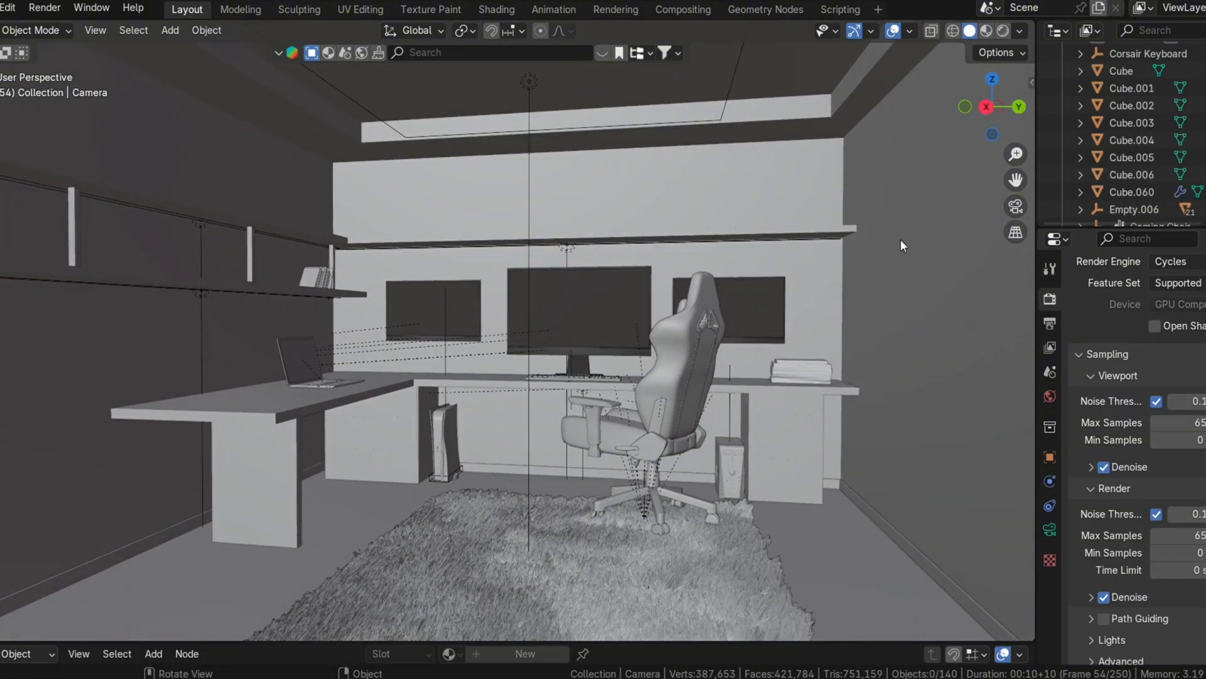
click(981, 31)
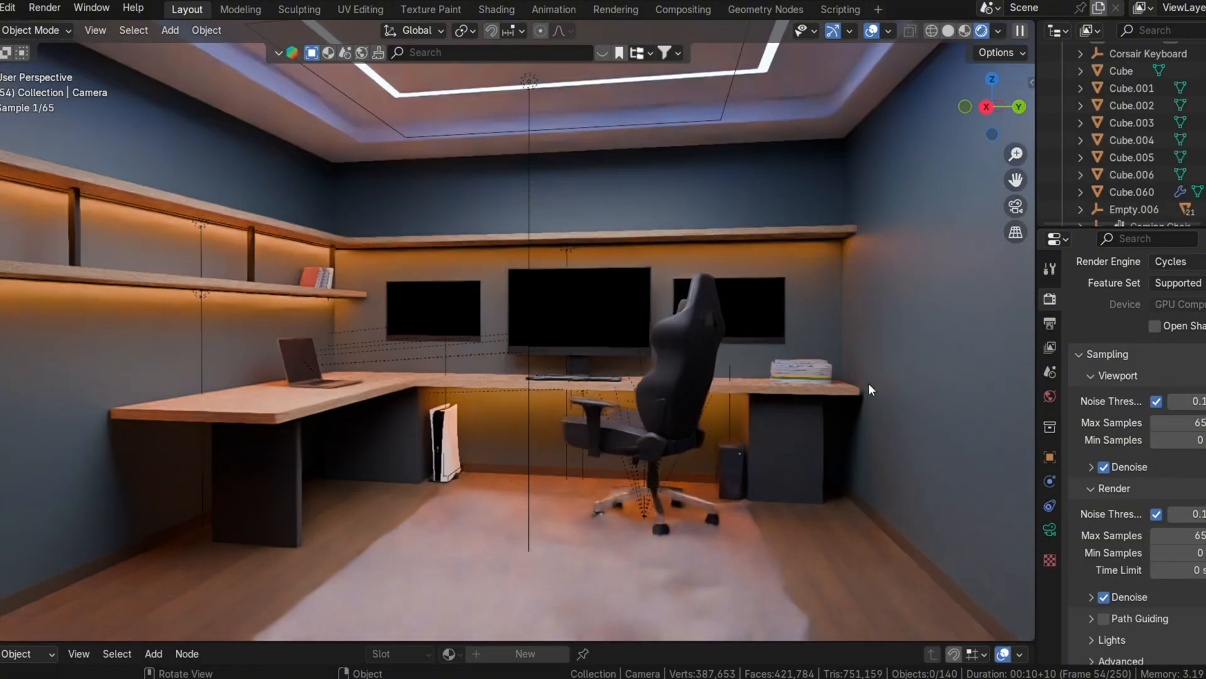